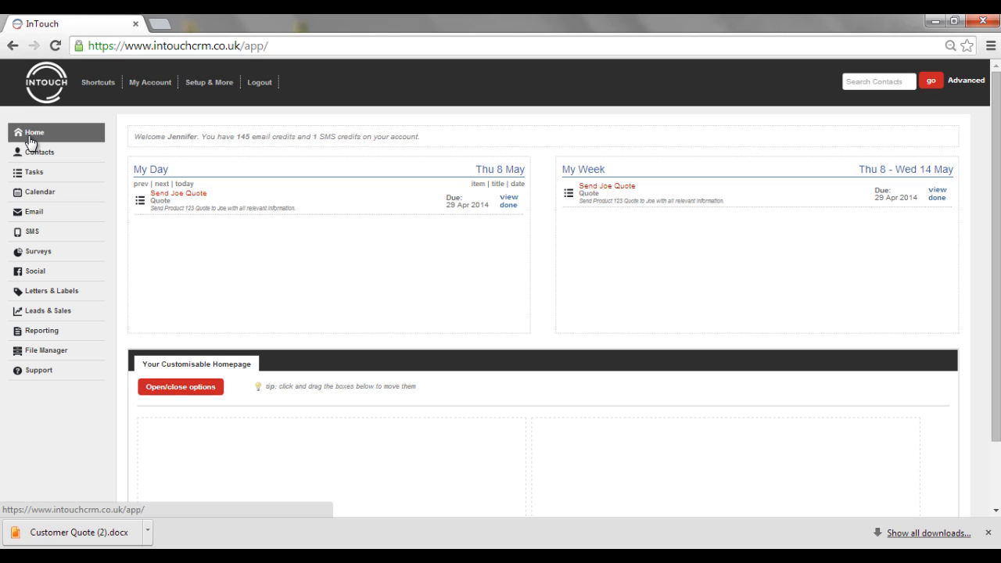
mouse_move(8, 147)
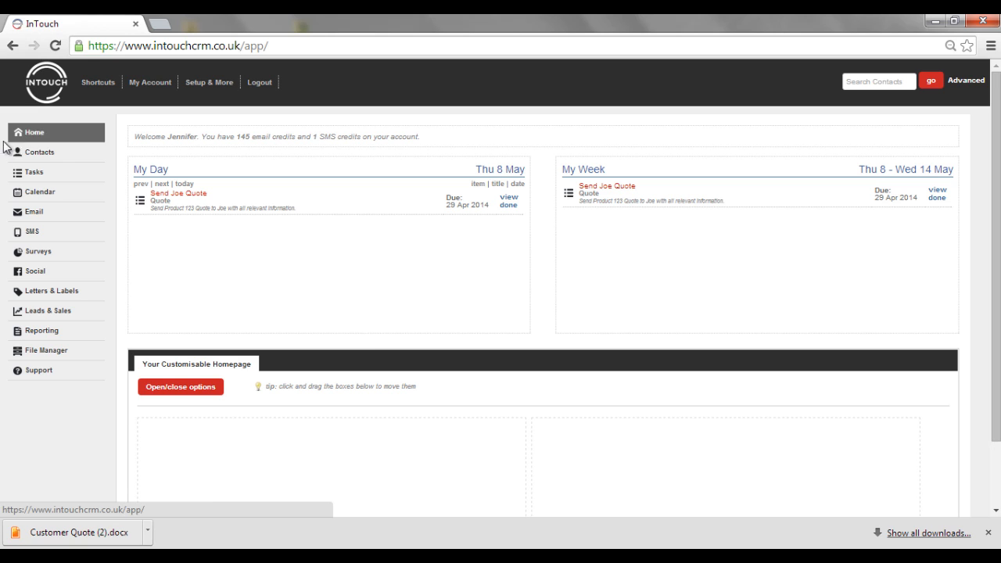
Go to the Contacts page listing the single contact Joe Bloggs
click(38, 152)
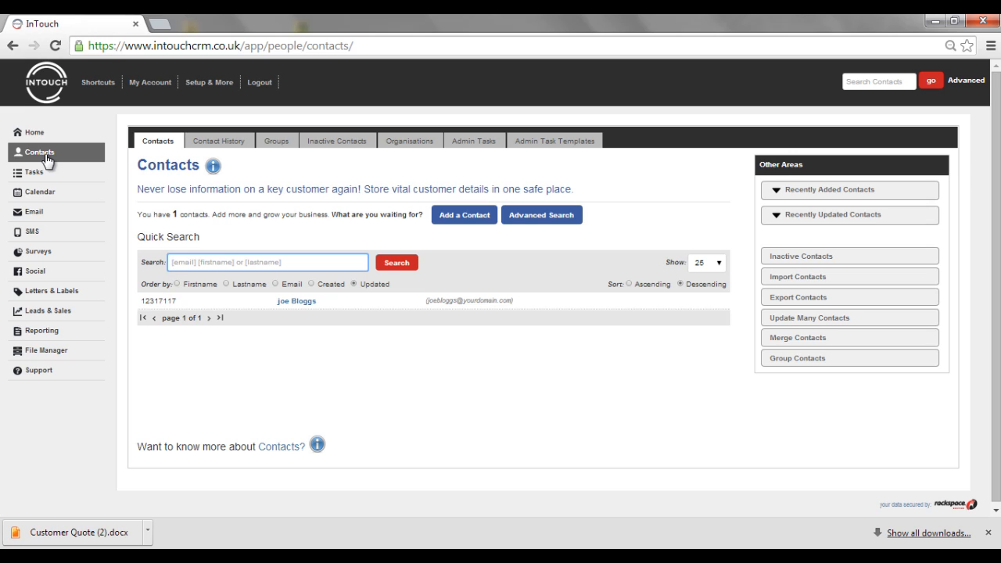
click(266, 262)
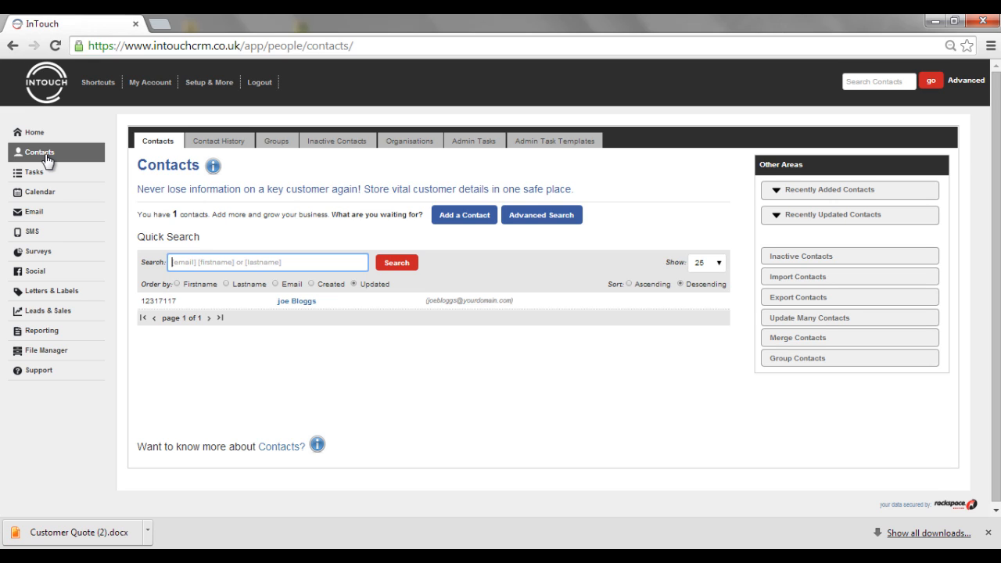
mouse_move(219, 234)
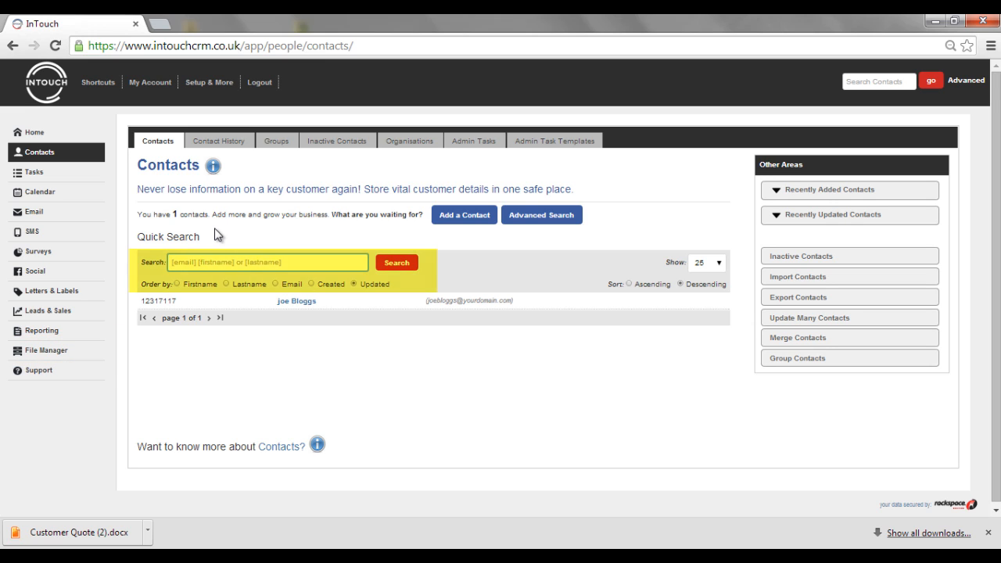
click(266, 263)
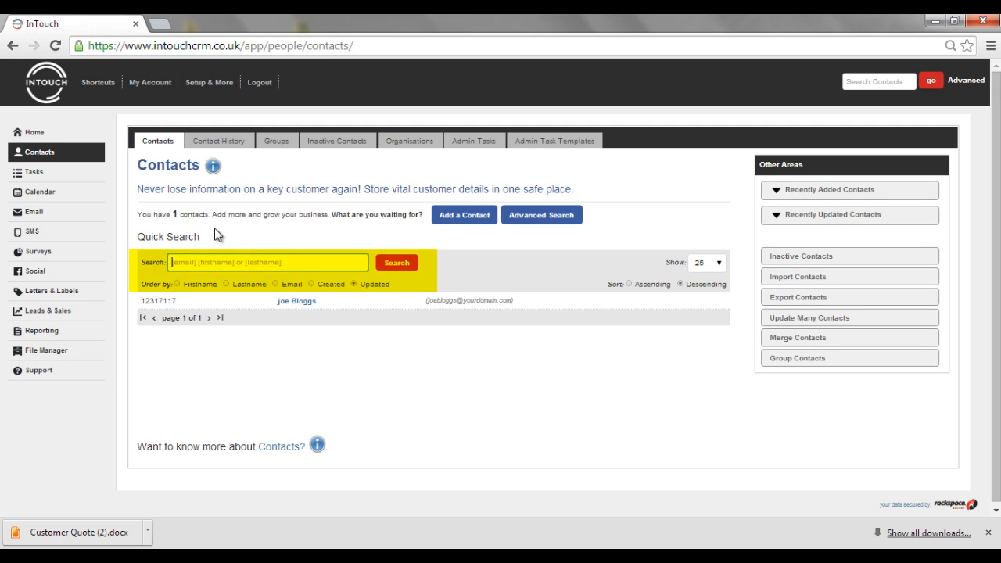
mouse_move(303, 305)
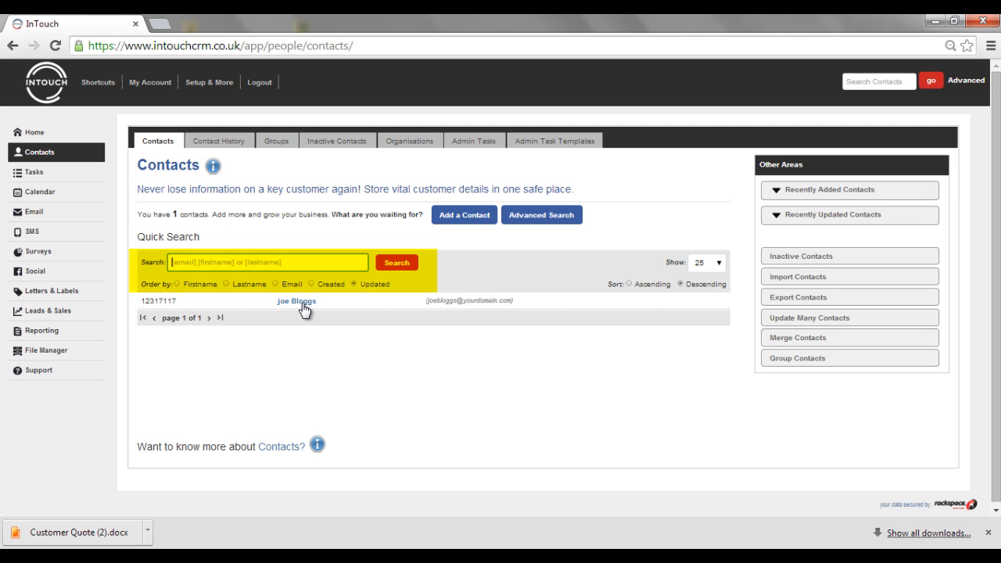
In Joe Bloggs' record, show his Documents and choose 'Quote for Joe' to link
click(297, 300)
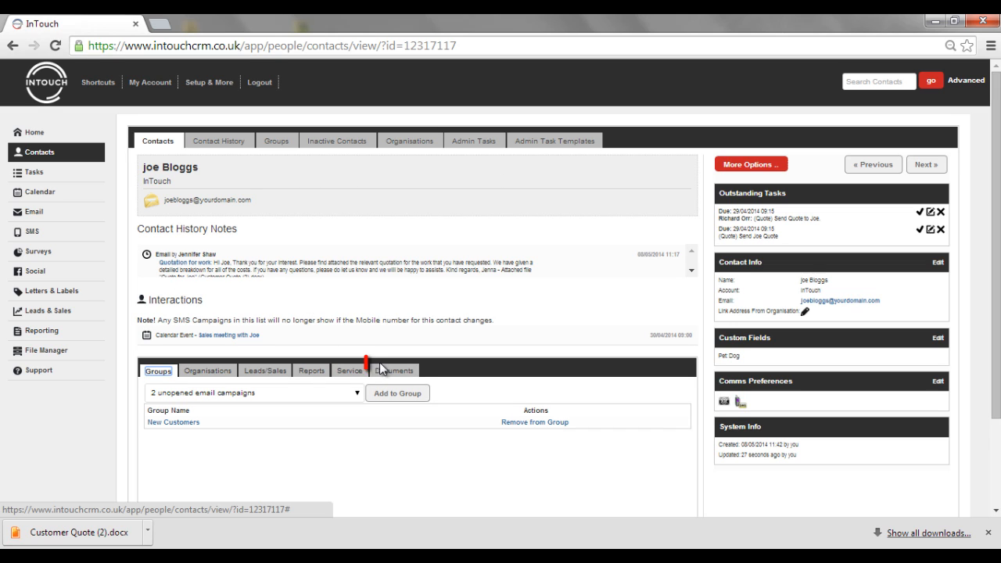
click(394, 369)
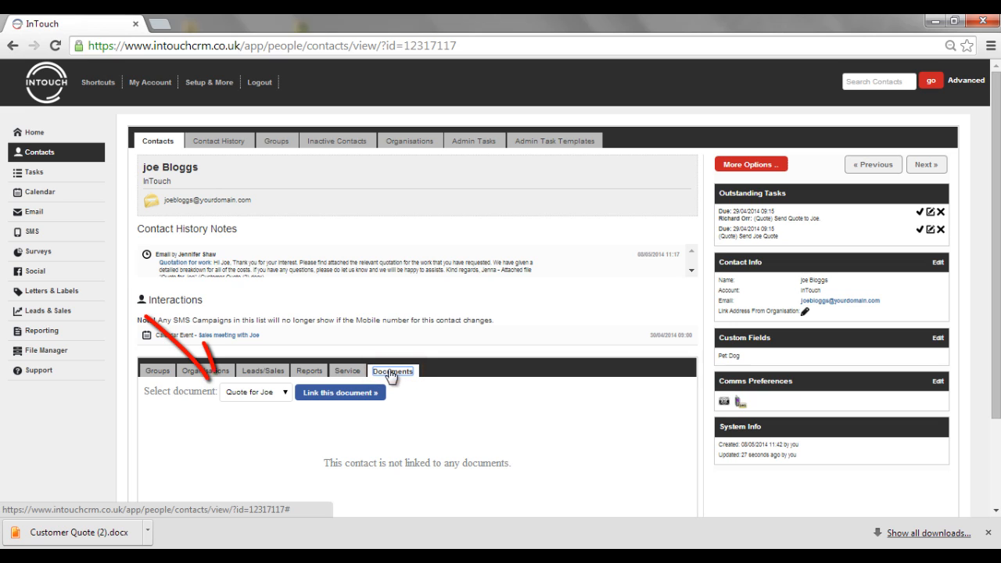
click(257, 391)
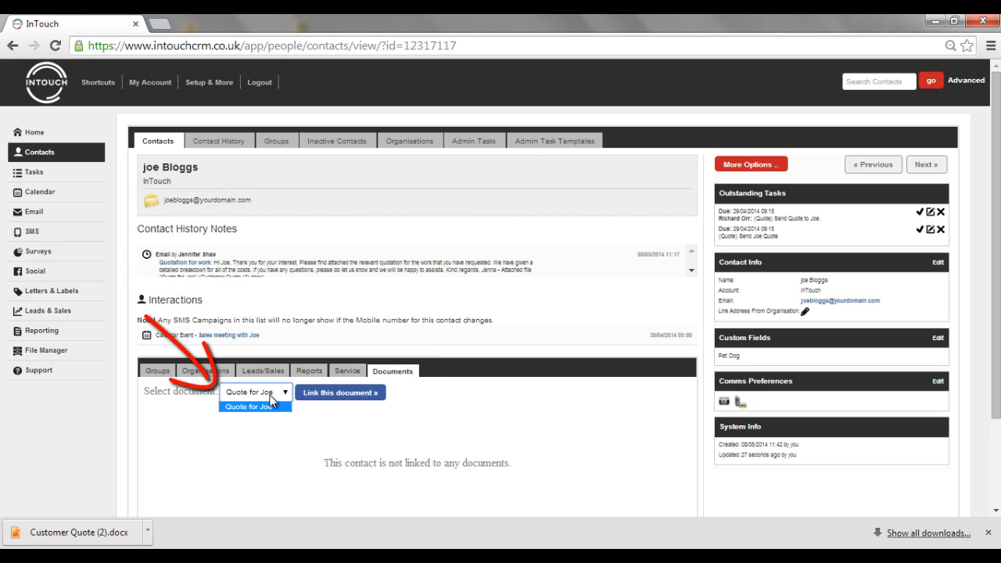